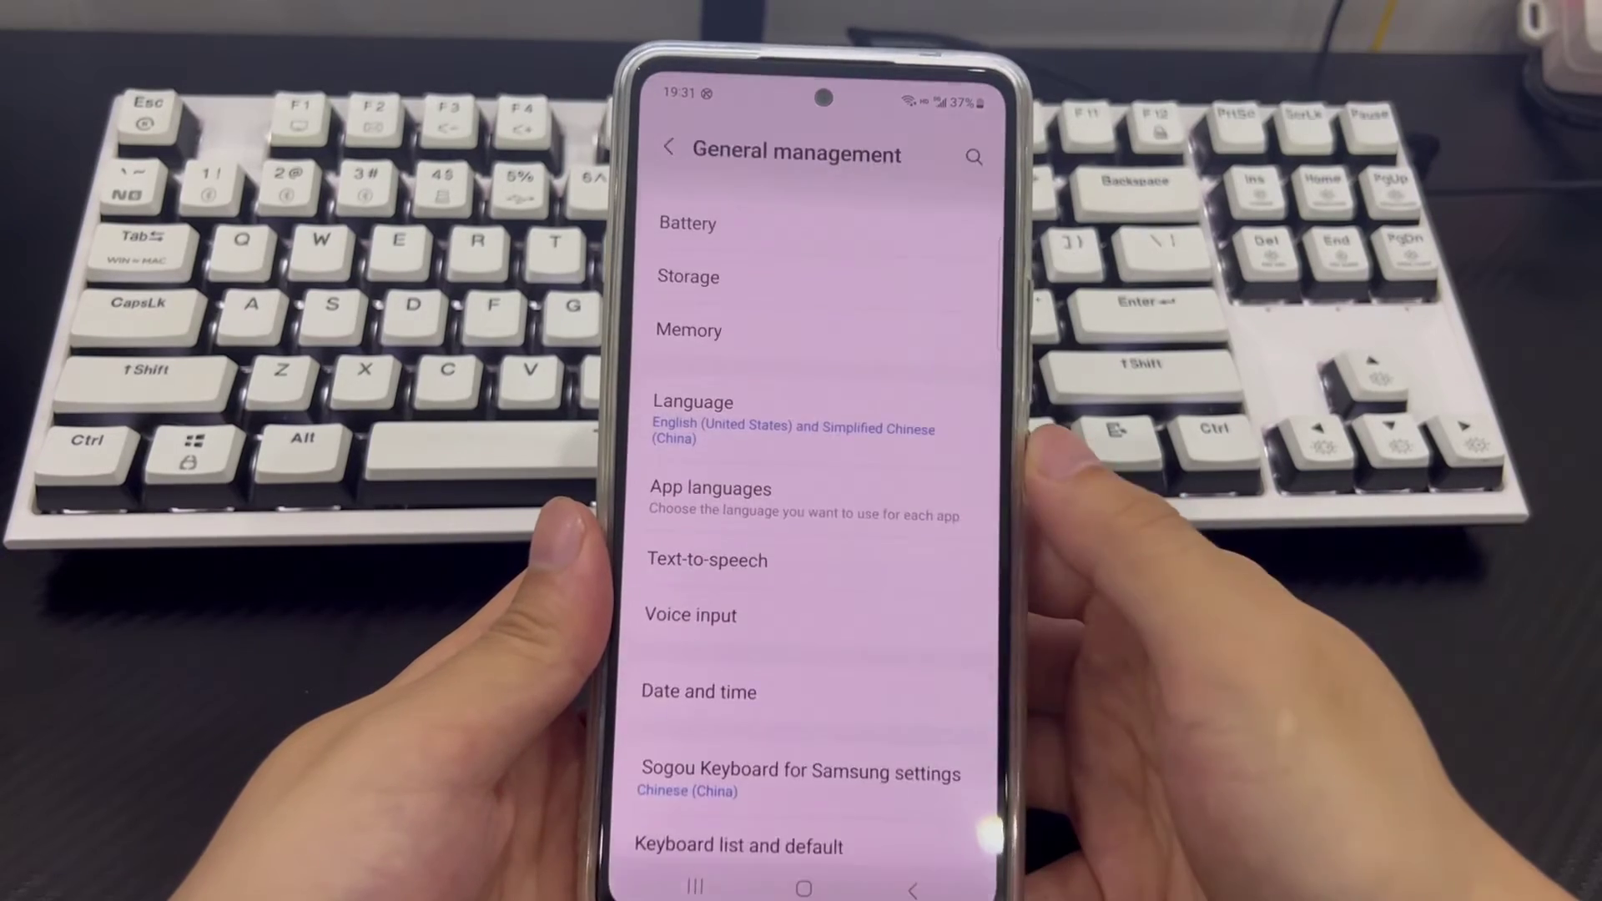
# Scroll General management and open Reset to reveal Factory data reset.
pyautogui.scroll(-3)
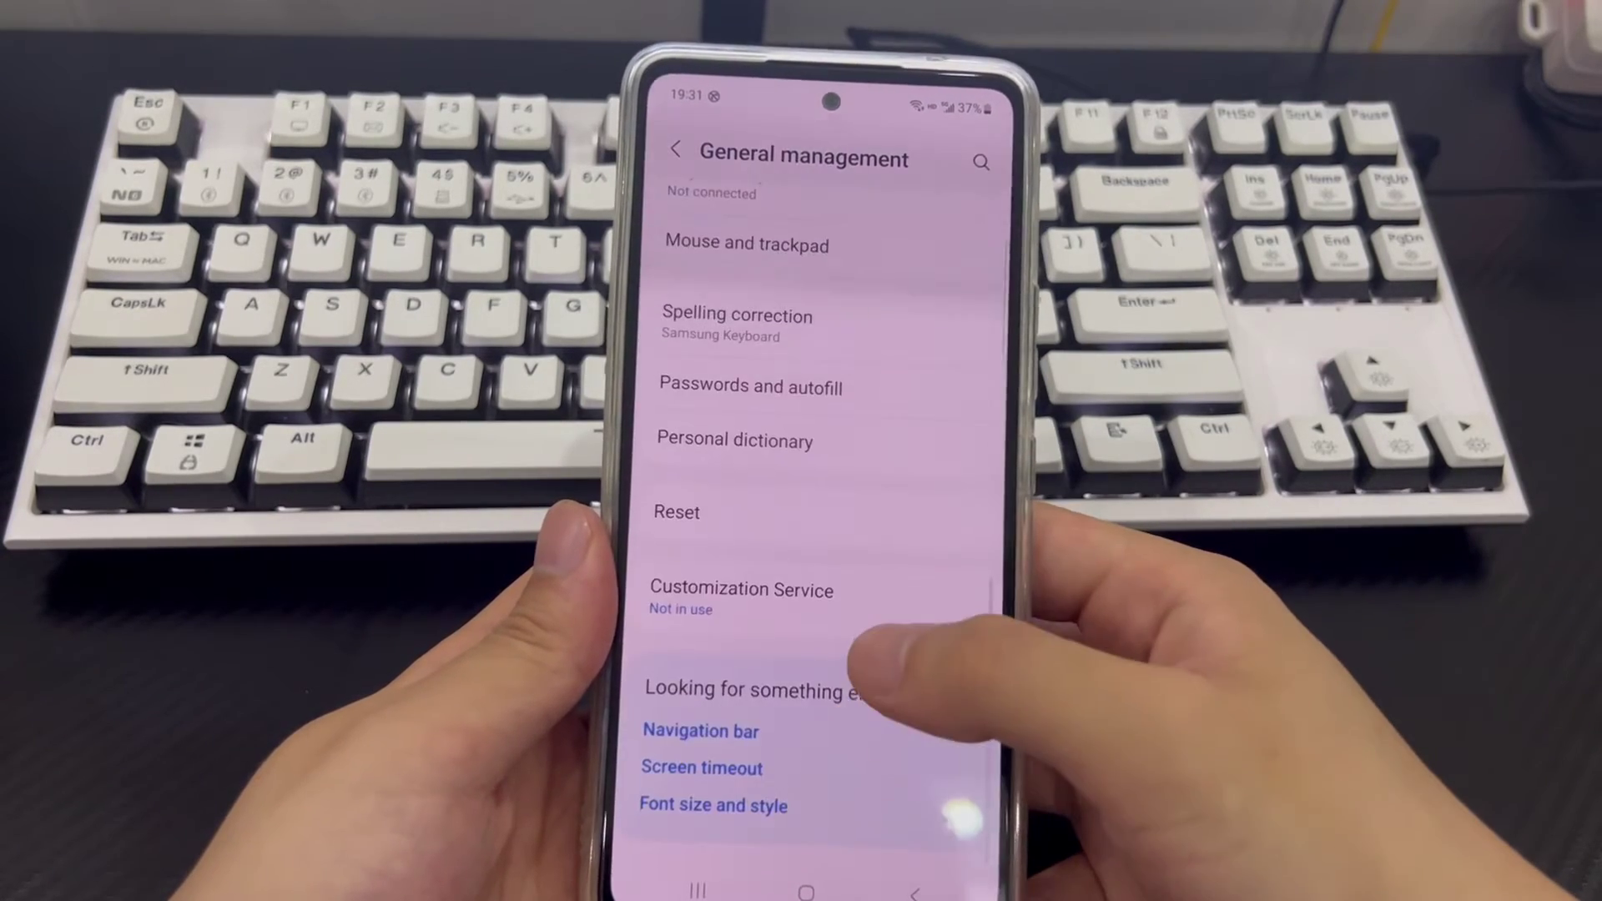
pyautogui.click(676, 512)
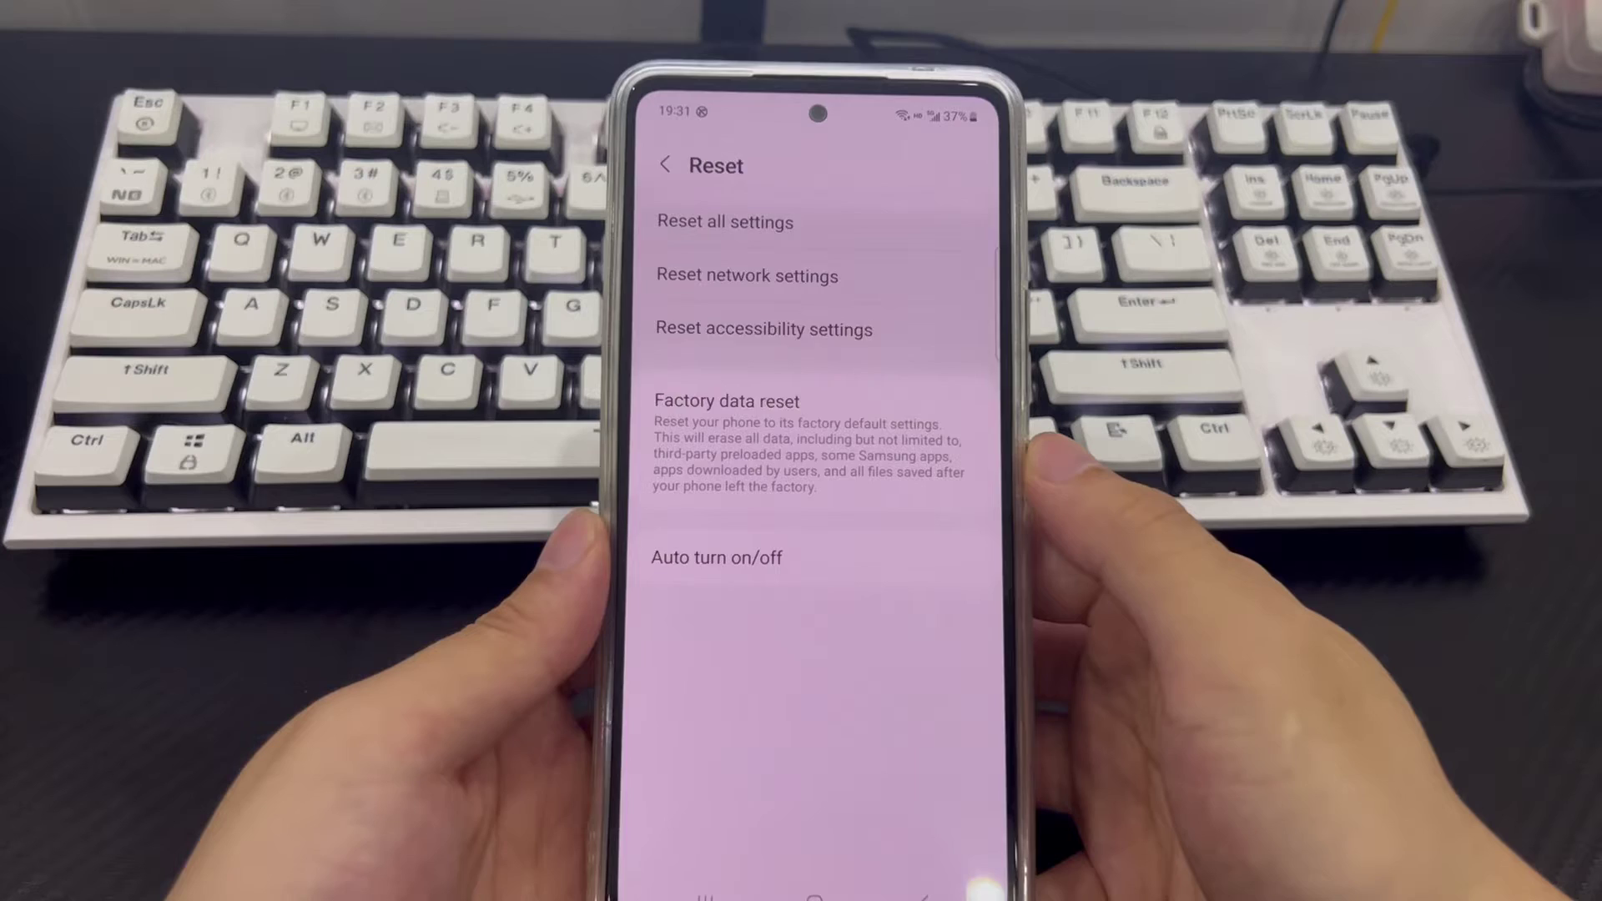